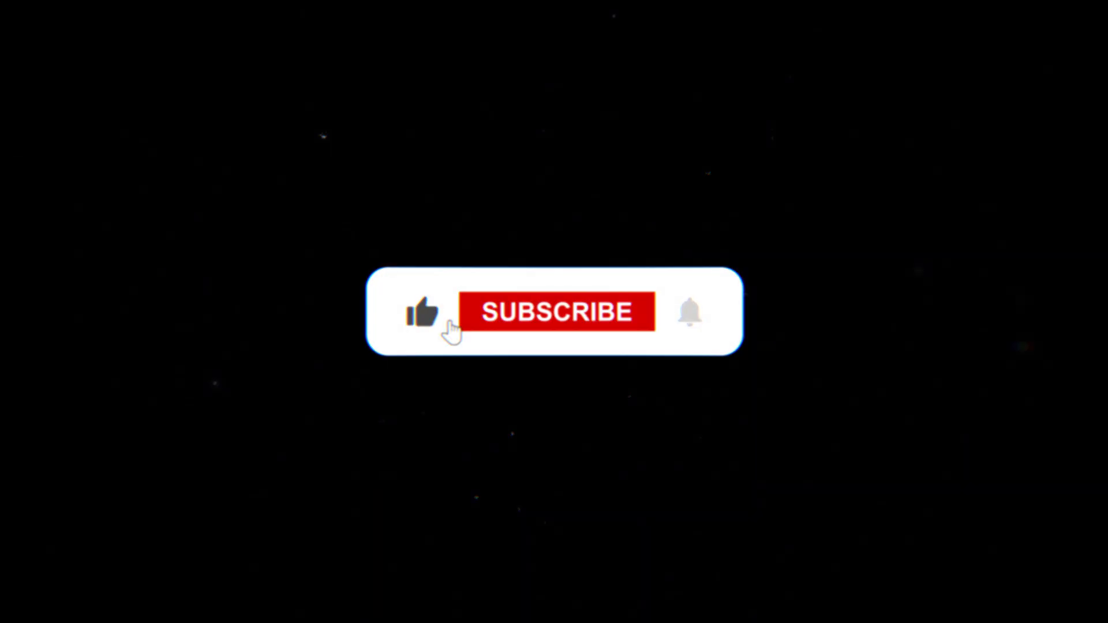
{"action": "left_click", "coordinate": [556, 312]}
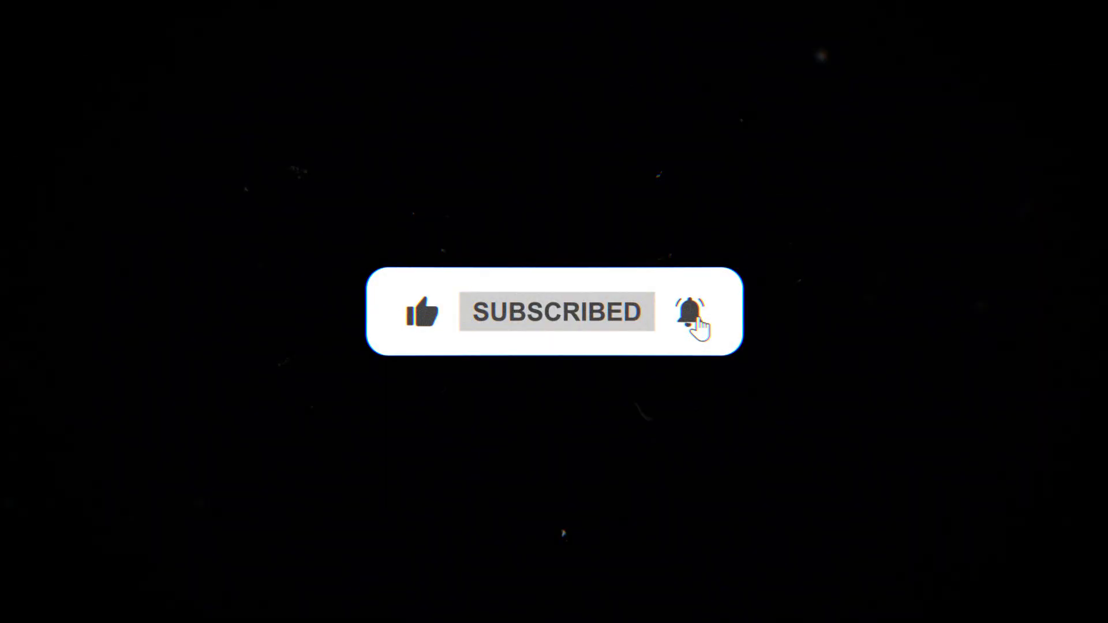